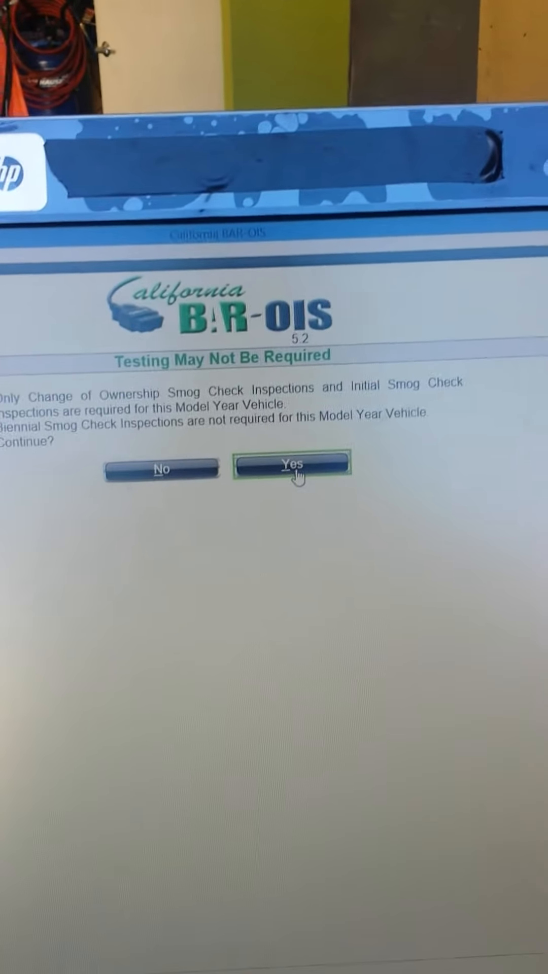
Step: Continue past the 'Testing May Not Be Required' notice with California certification for the 2009 Silverado
{"action": "left_click", "coordinate": [295, 467]}
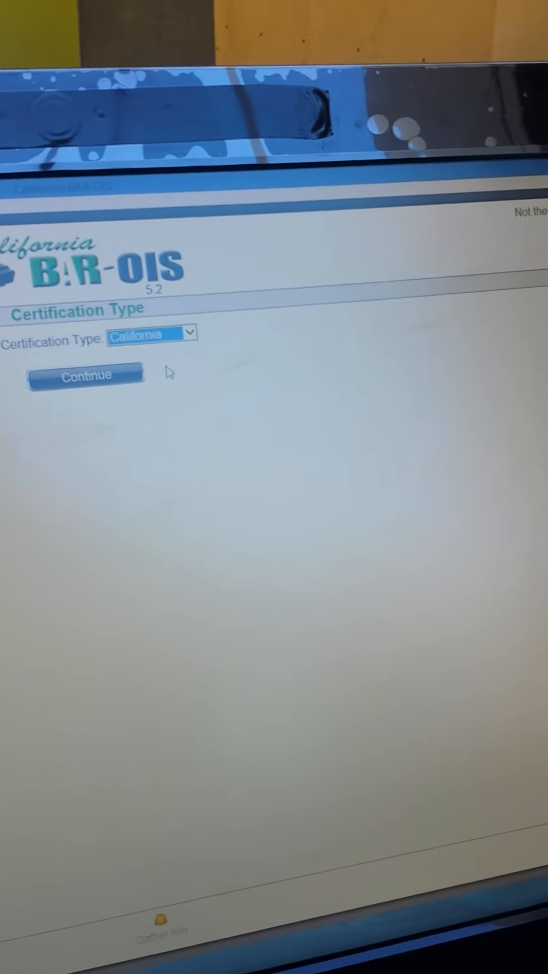
{"action": "left_click", "coordinate": [86, 375]}
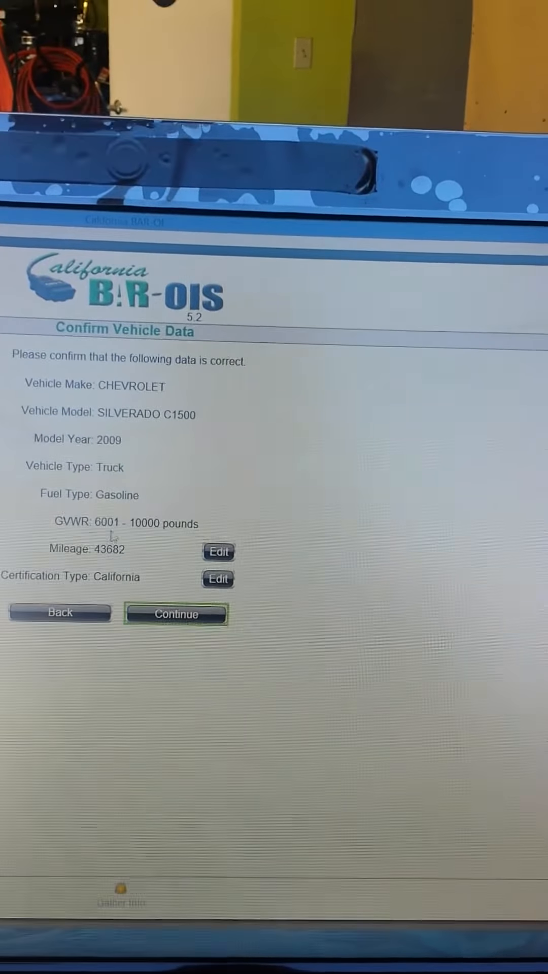
Step: Confirm the Silverado's vehicle data and accept the planned test modules list
{"action": "left_click", "coordinate": [177, 614]}
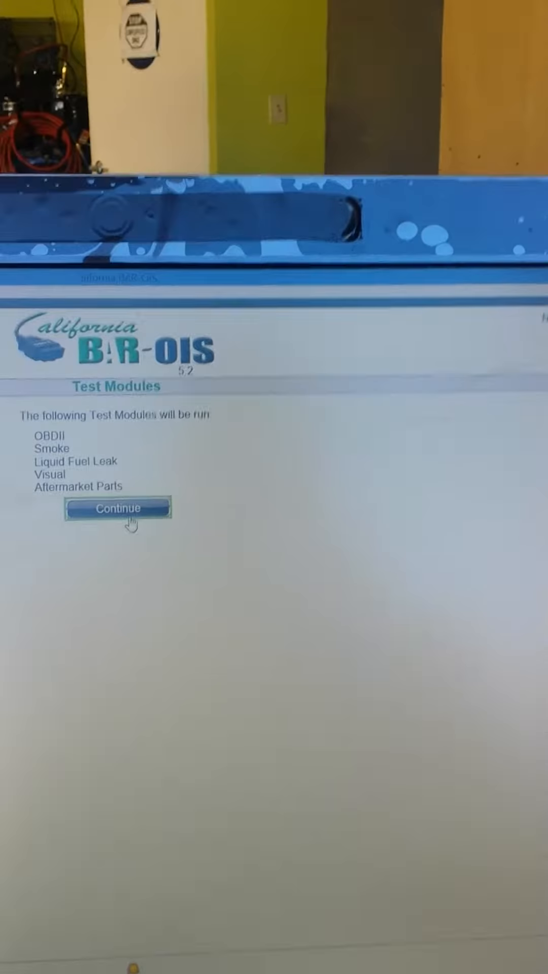
{"action": "left_click", "coordinate": [116, 508]}
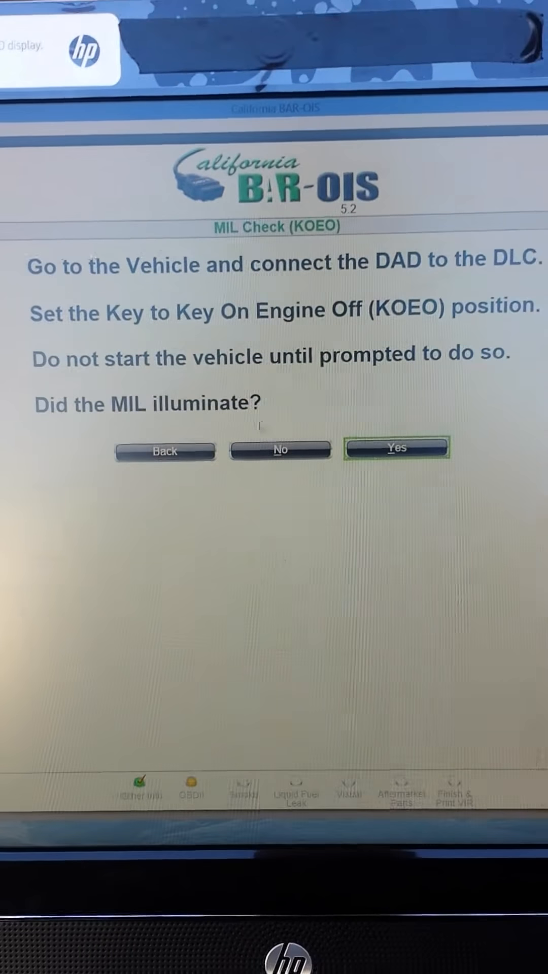
Step: Answer Yes to MIL illuminated with key on and Yes to MIL now off
{"action": "left_click", "coordinate": [401, 449]}
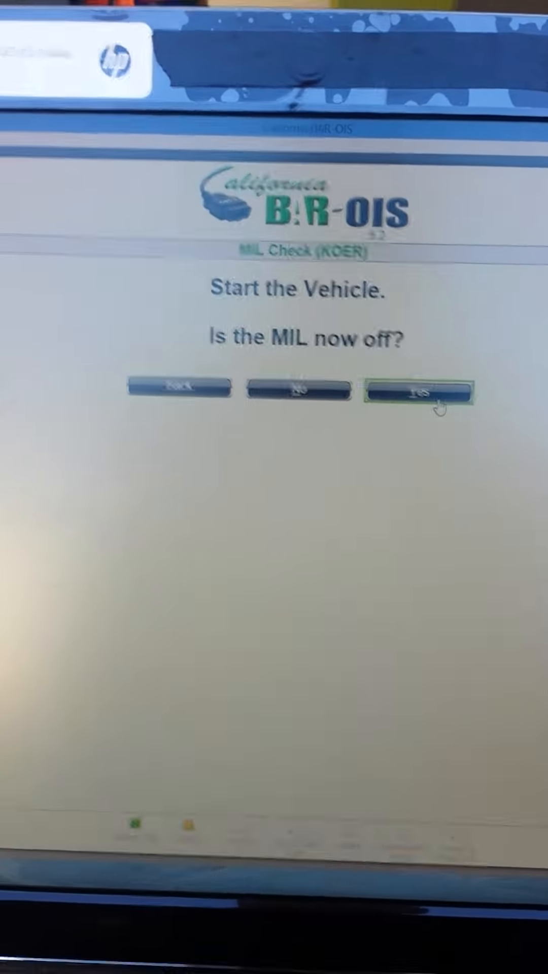
{"action": "left_click", "coordinate": [420, 390]}
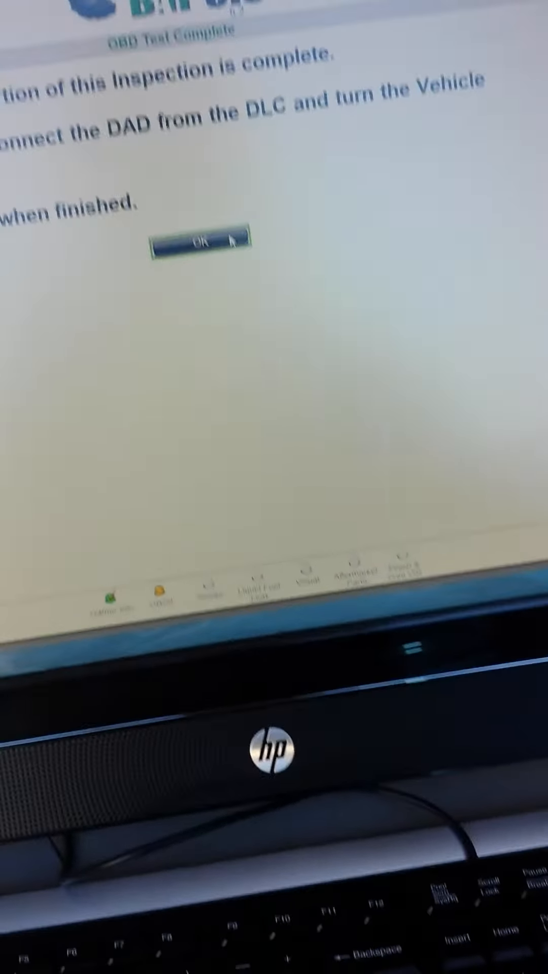
Step: Acknowledge OBD test complete, then submit Pass for exhaust/crankcase smoke and liquid fuel leak
{"action": "left_click", "coordinate": [199, 240]}
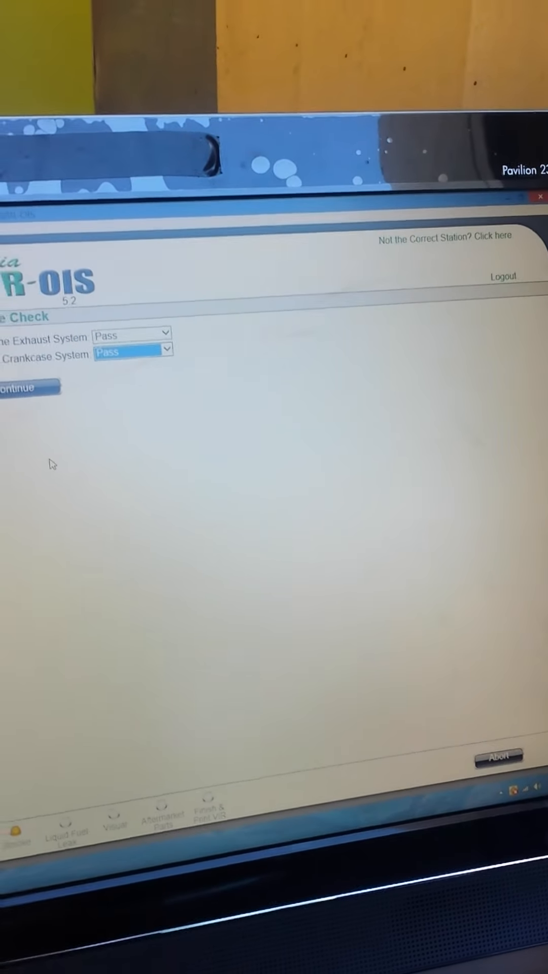
{"action": "left_click", "coordinate": [25, 387]}
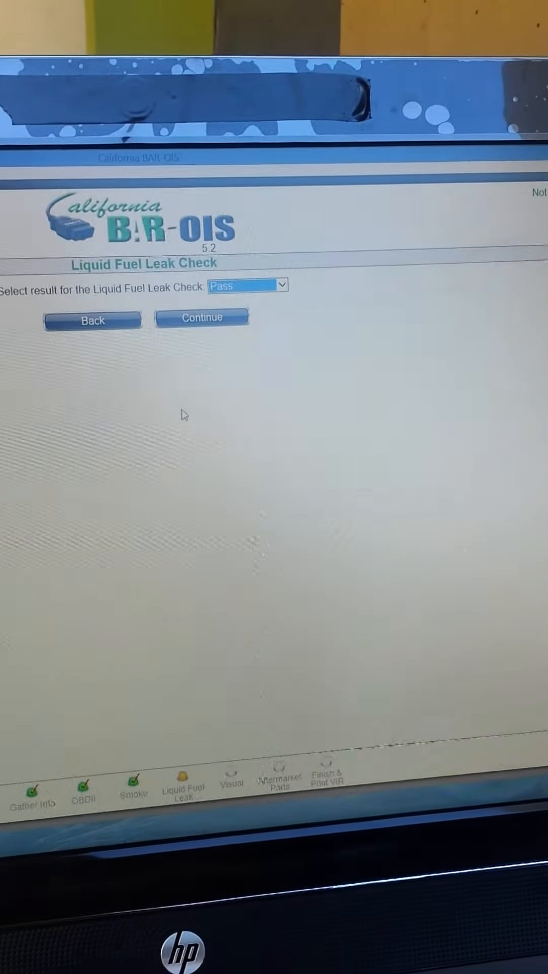
{"action": "left_click", "coordinate": [201, 318]}
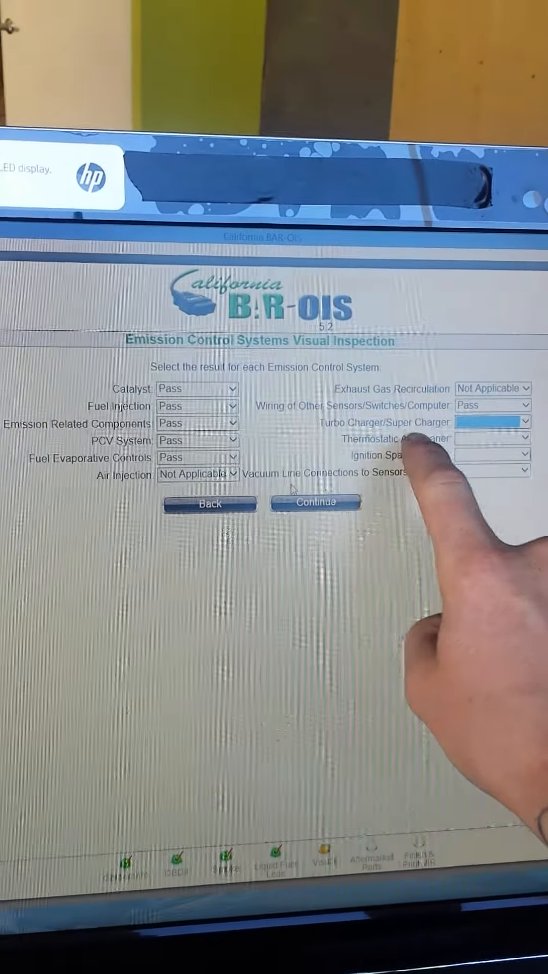
Step: Mark Turbo and Thermostatic Air Cleaner Not Applicable, Ignition Spark and Vacuum Lines Pass
{"action": "left_click", "coordinate": [492, 421]}
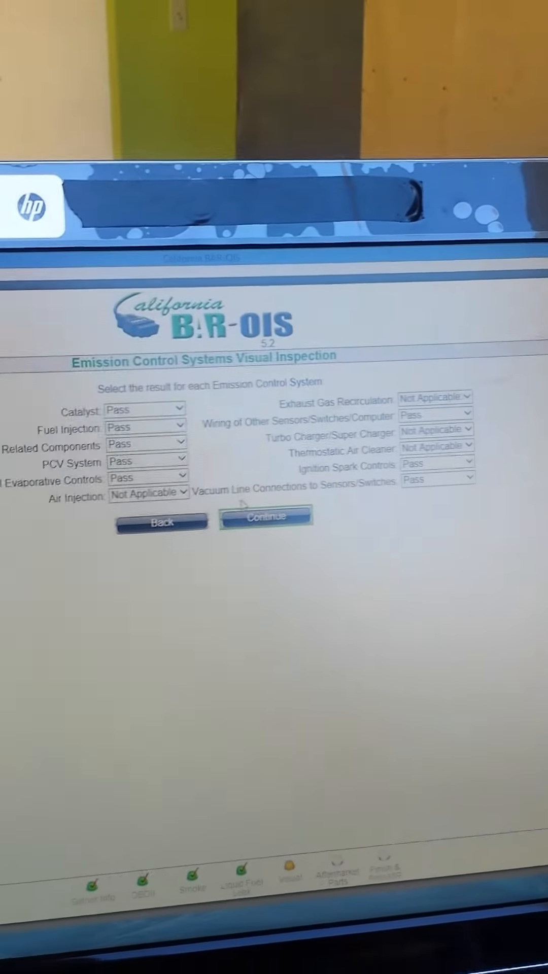
{"action": "left_click", "coordinate": [265, 517]}
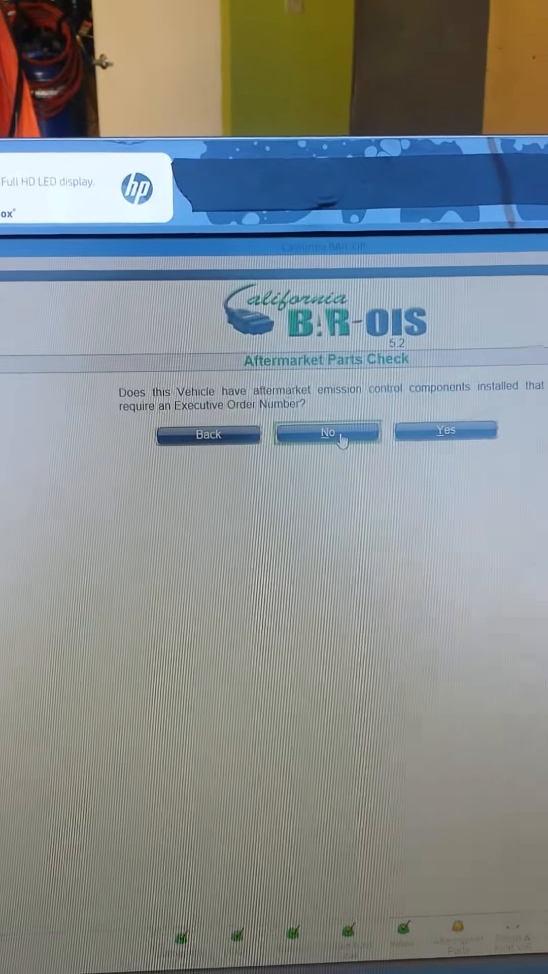
Step: Answer No to aftermarket parts and prior repairs, issue the certificate, submit Pass results
{"action": "left_click", "coordinate": [326, 433]}
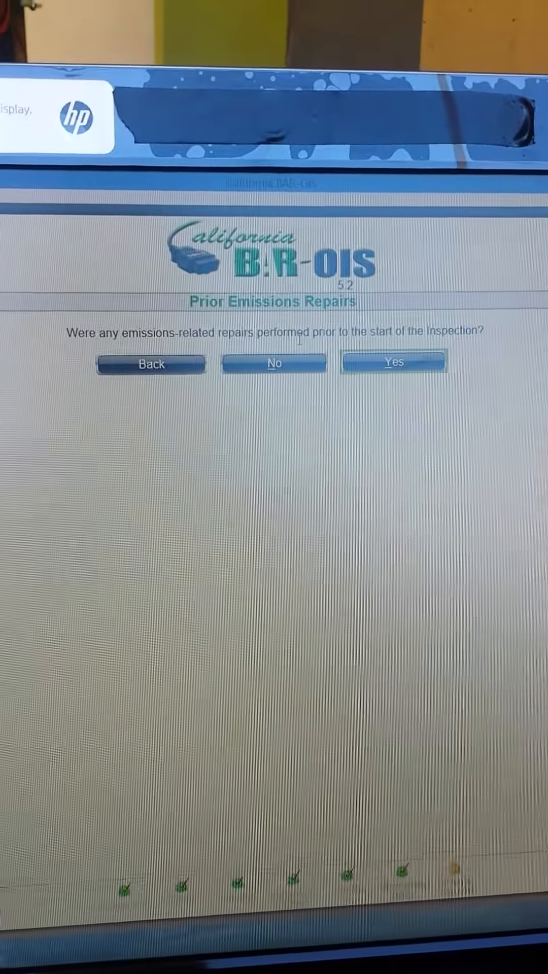
{"action": "left_click", "coordinate": [274, 363]}
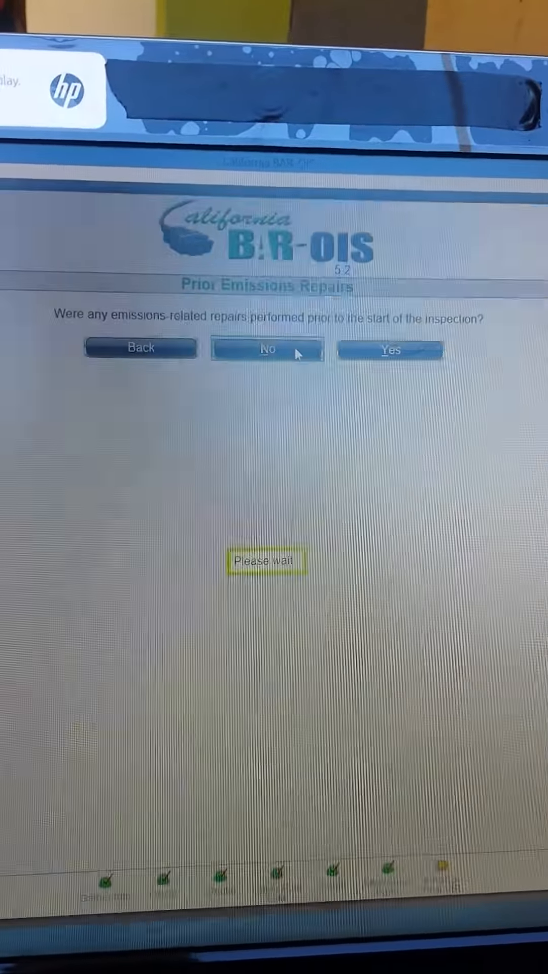
{"action": "left_click", "coordinate": [266, 349]}
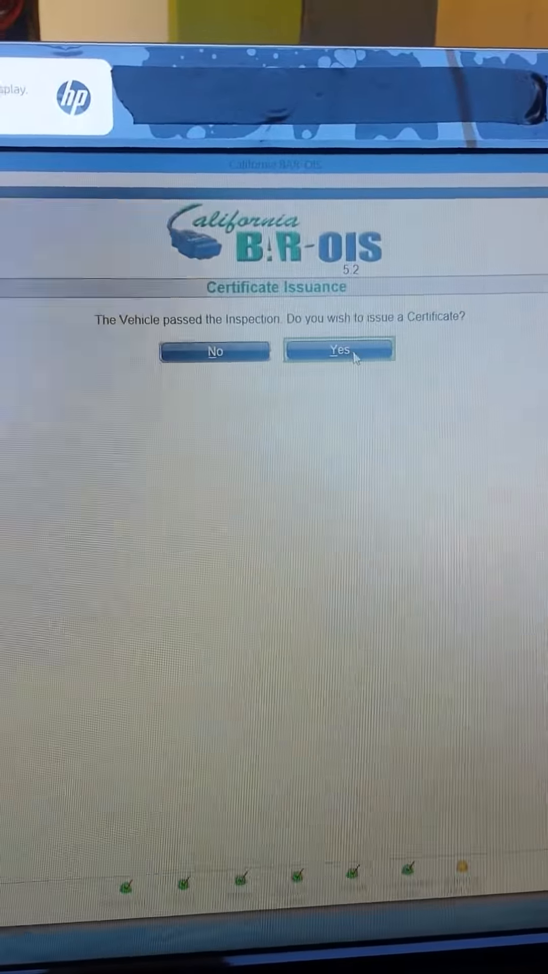
{"action": "left_click", "coordinate": [338, 351]}
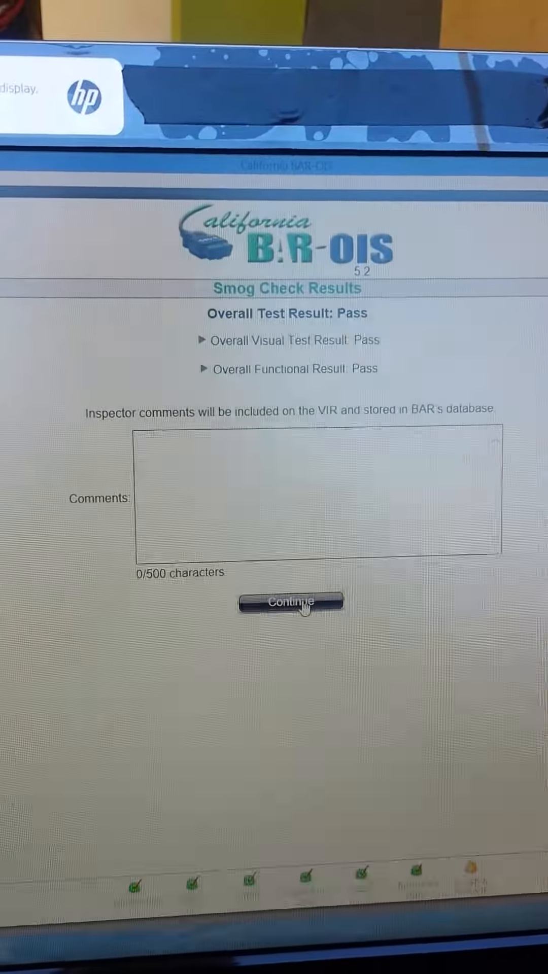
{"action": "left_click", "coordinate": [288, 602]}
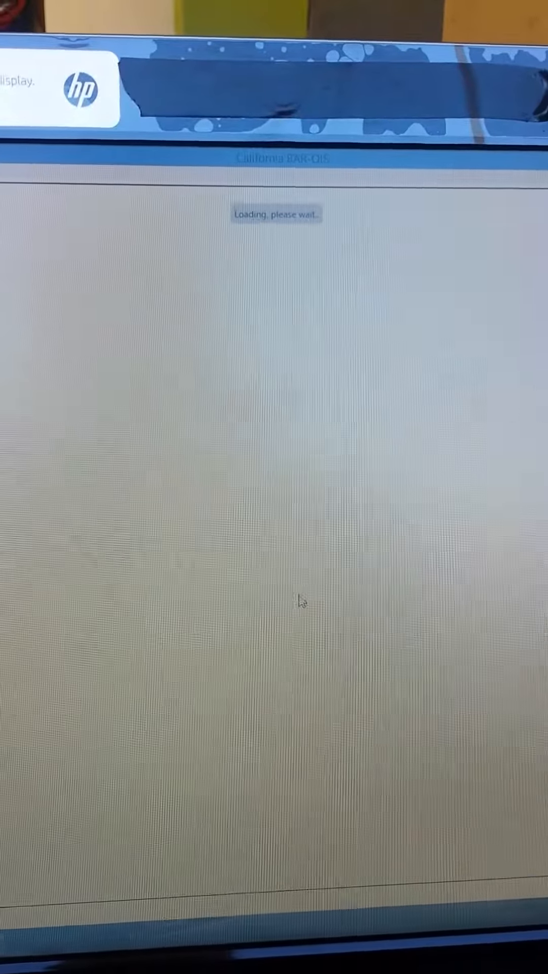